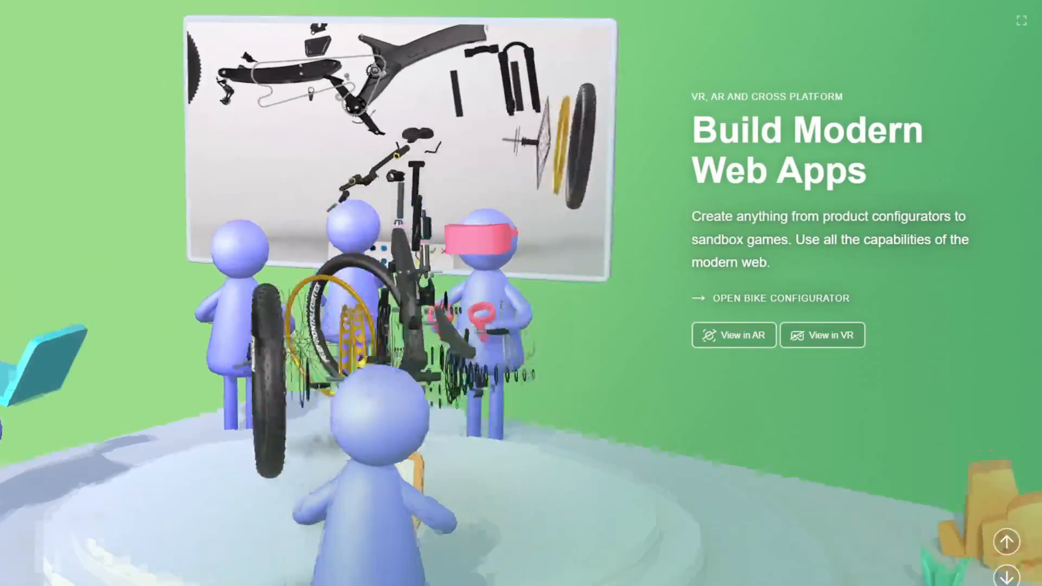
# Open the Quickstart docs and download the Needle Engine add-on for Blender.
pyautogui.click(428, 92)
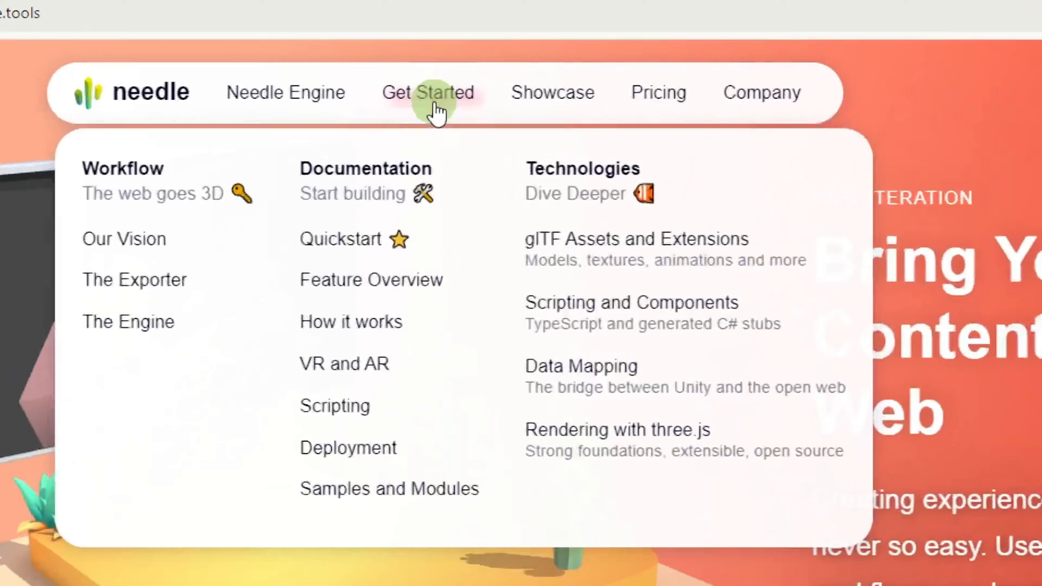
pyautogui.click(341, 239)
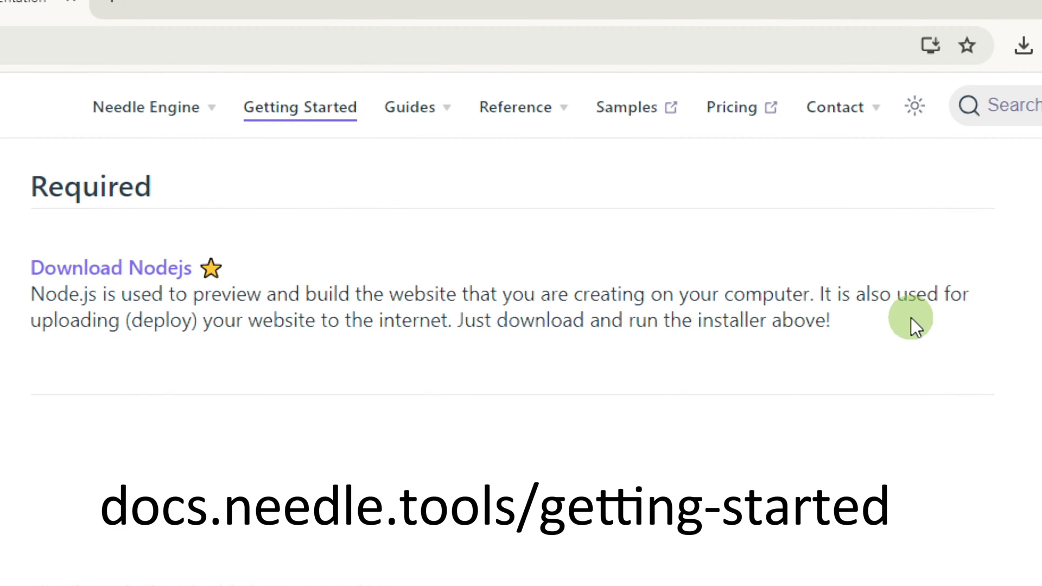
pyautogui.moveTo(549, 287)
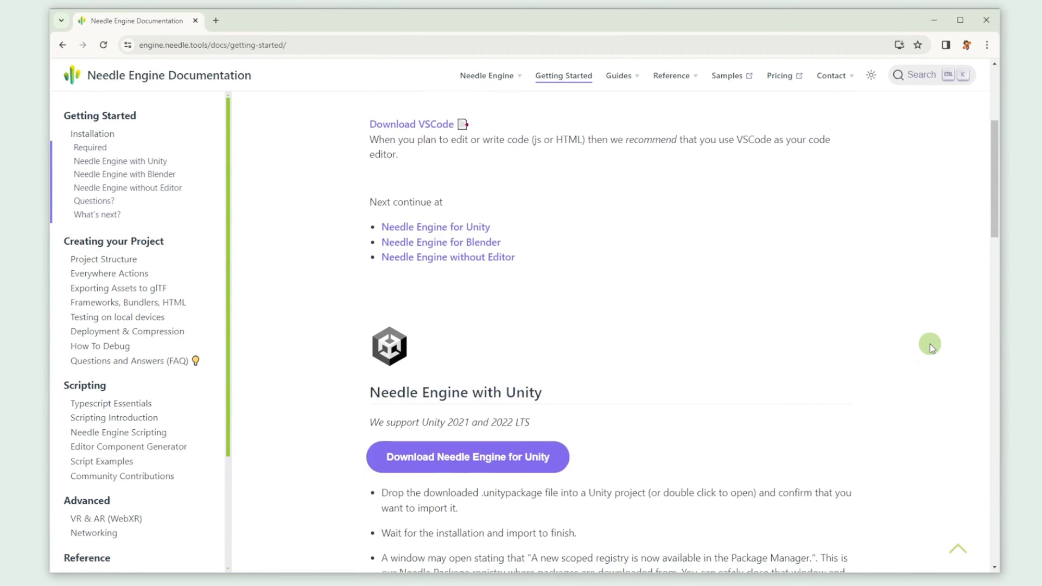
pyautogui.scroll(-3)
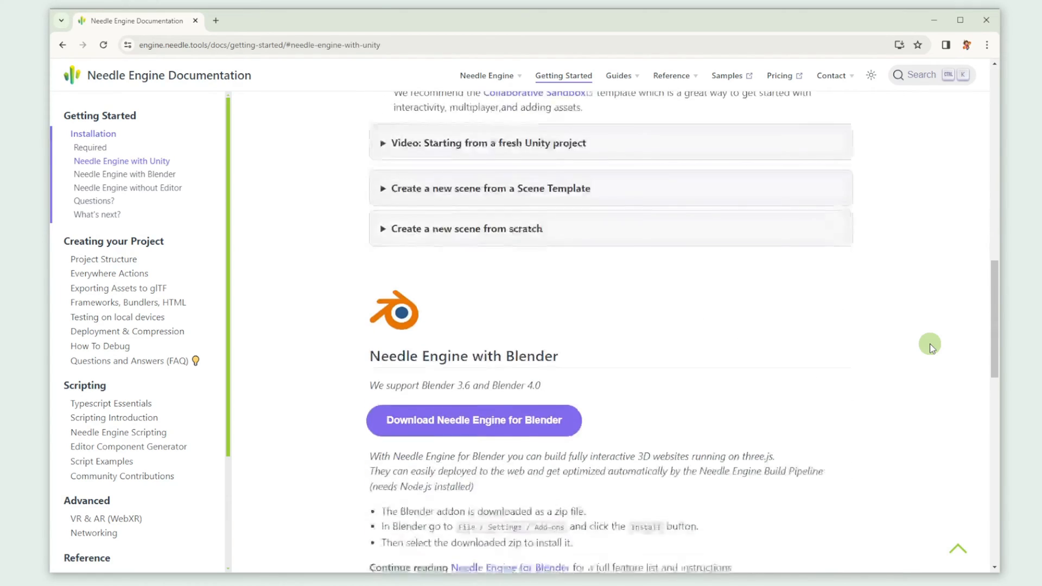
pyautogui.scroll(-3)
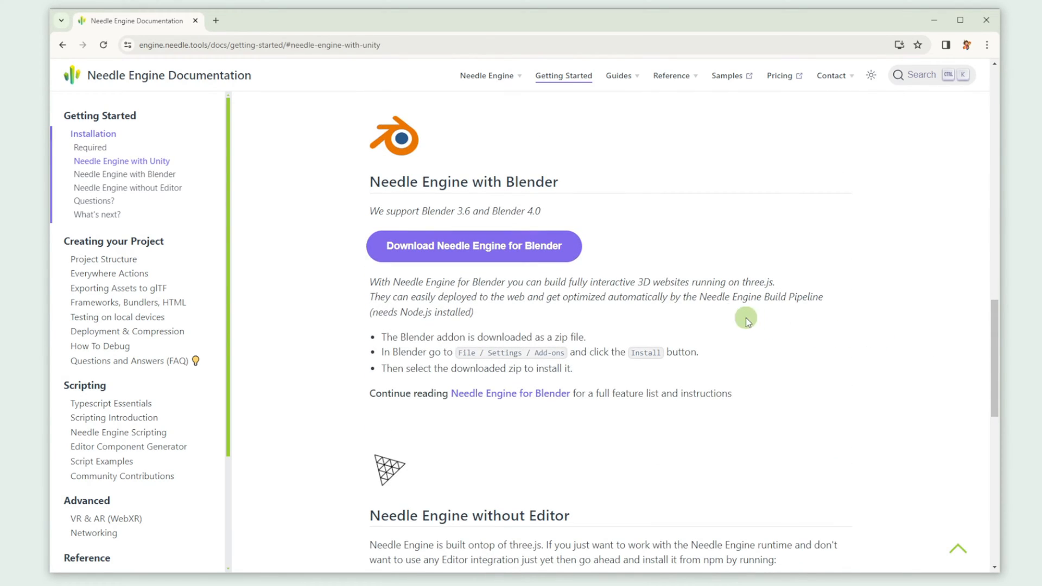
pyautogui.click(473, 245)
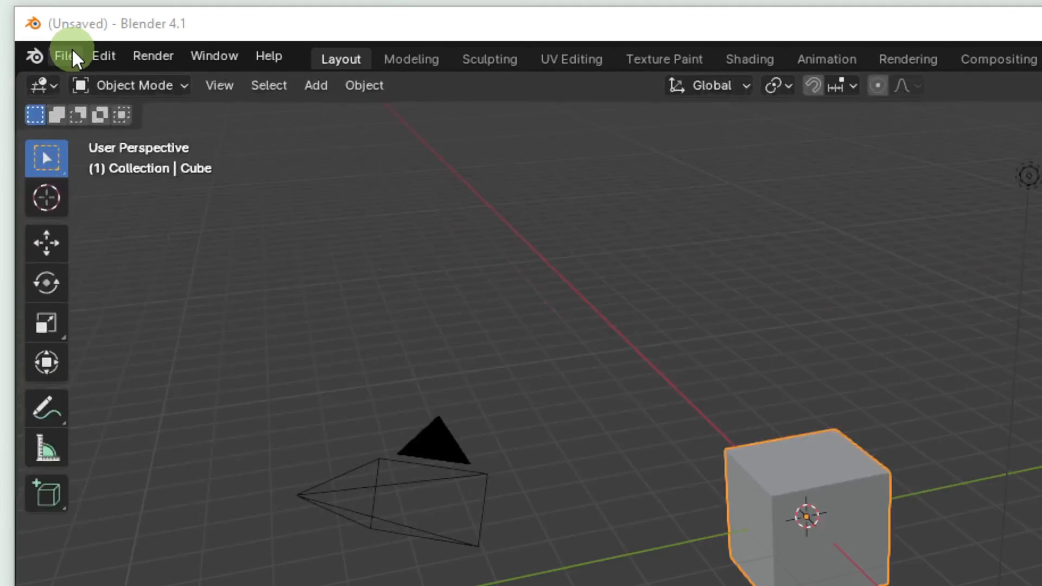
# Open GettingStarted_Blender.blend, the desert scene with cactus, rocks and barrel.
pyautogui.click(64, 56)
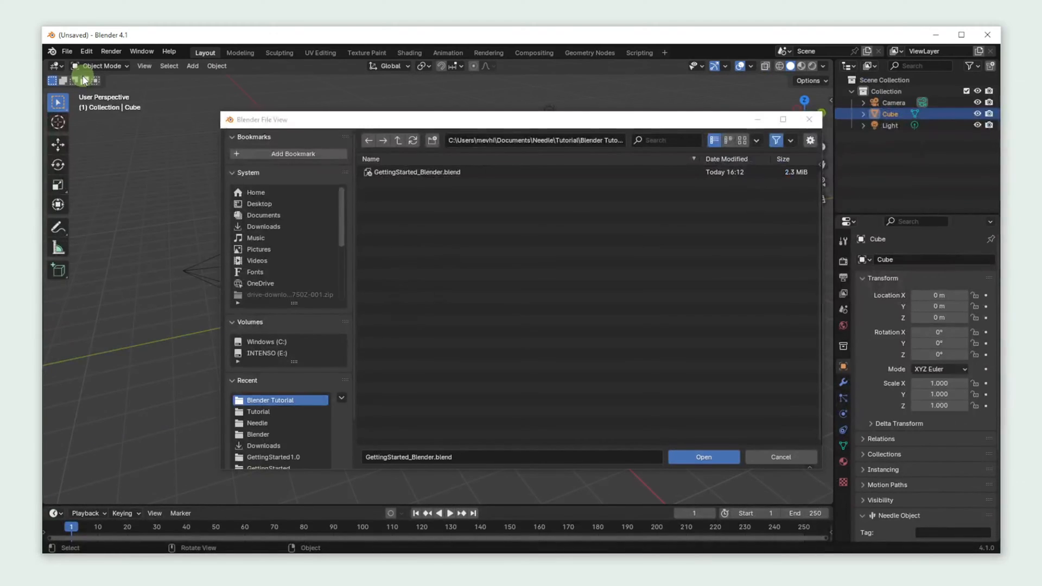
pyautogui.click(416, 171)
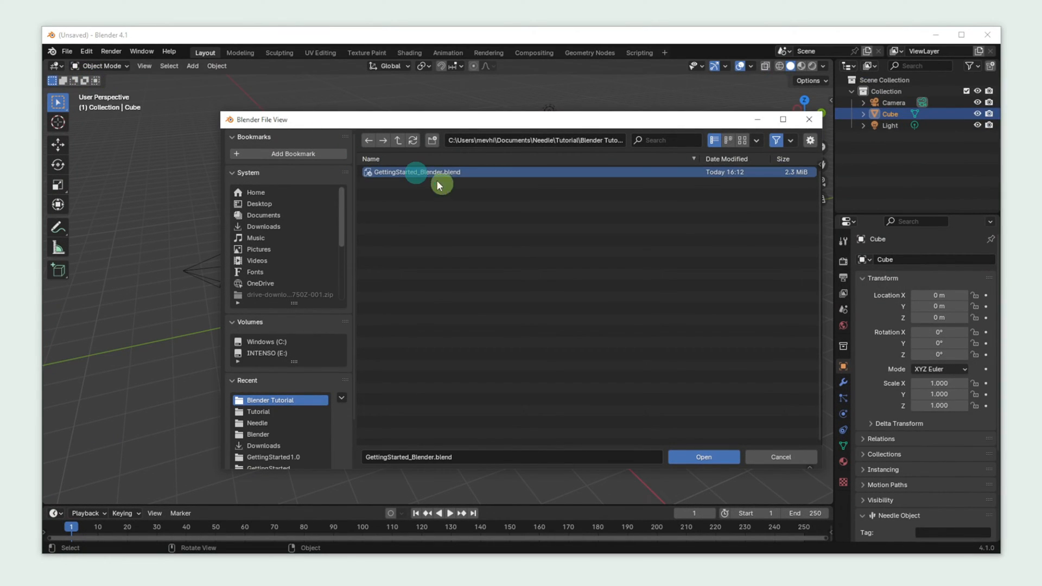
pyautogui.click(703, 457)
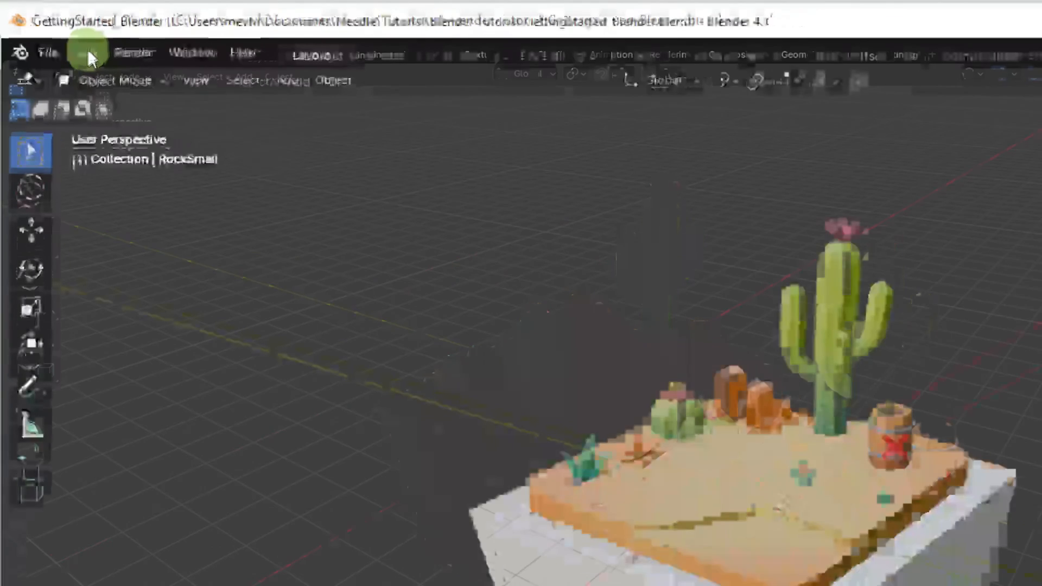
# Install needle-blender-plugin-0.41.0.zip from Preferences and enable the Needle Engine Exporter.
pyautogui.click(85, 52)
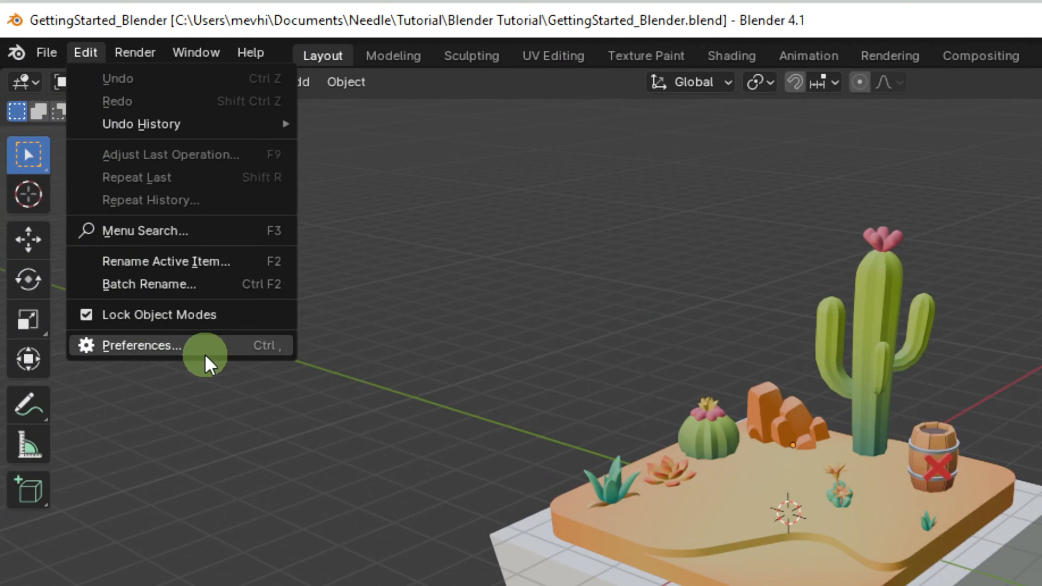
pyautogui.click(140, 346)
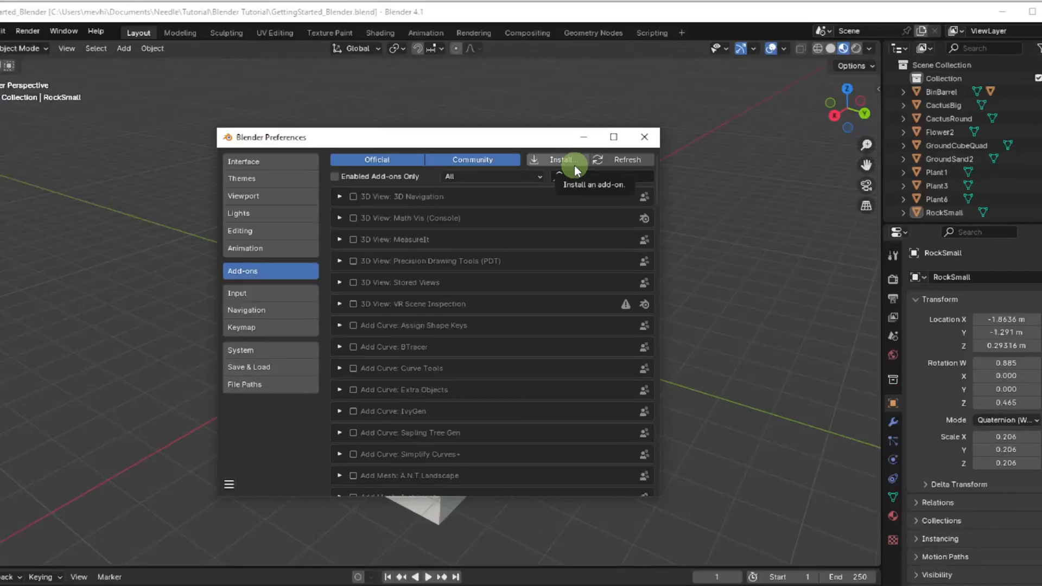
pyautogui.click(561, 159)
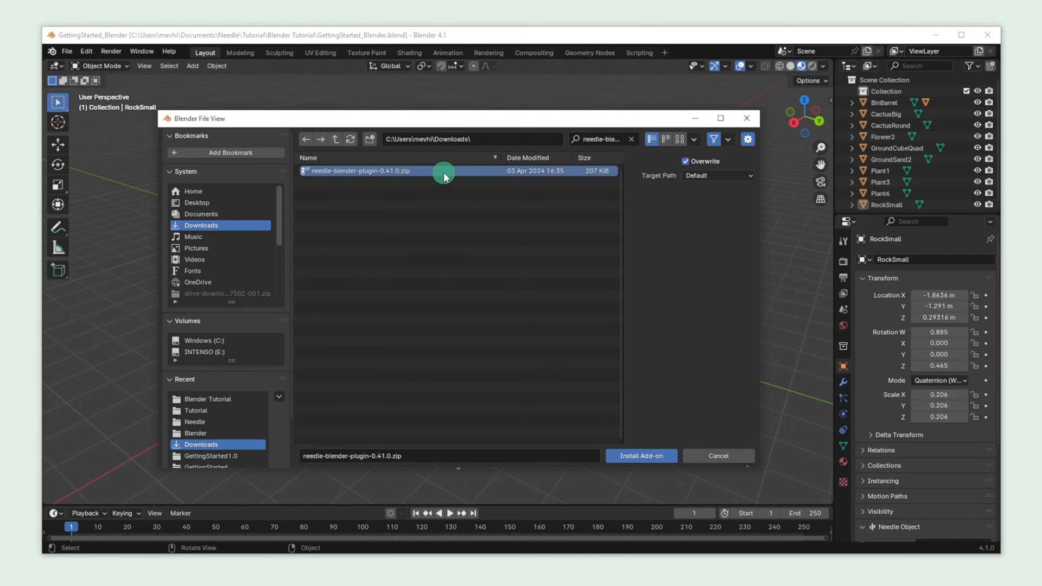
pyautogui.click(640, 455)
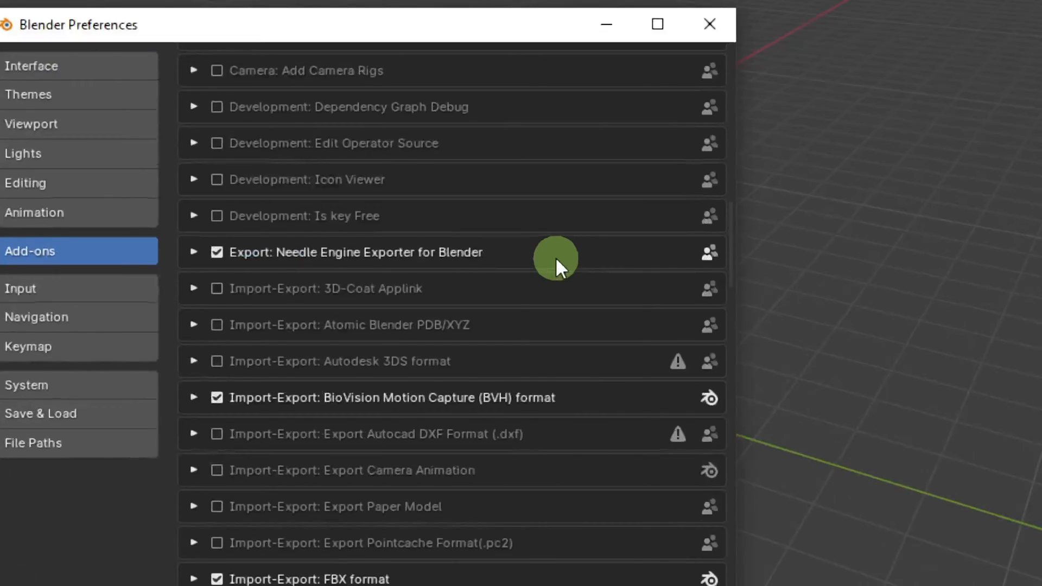
pyautogui.click(708, 24)
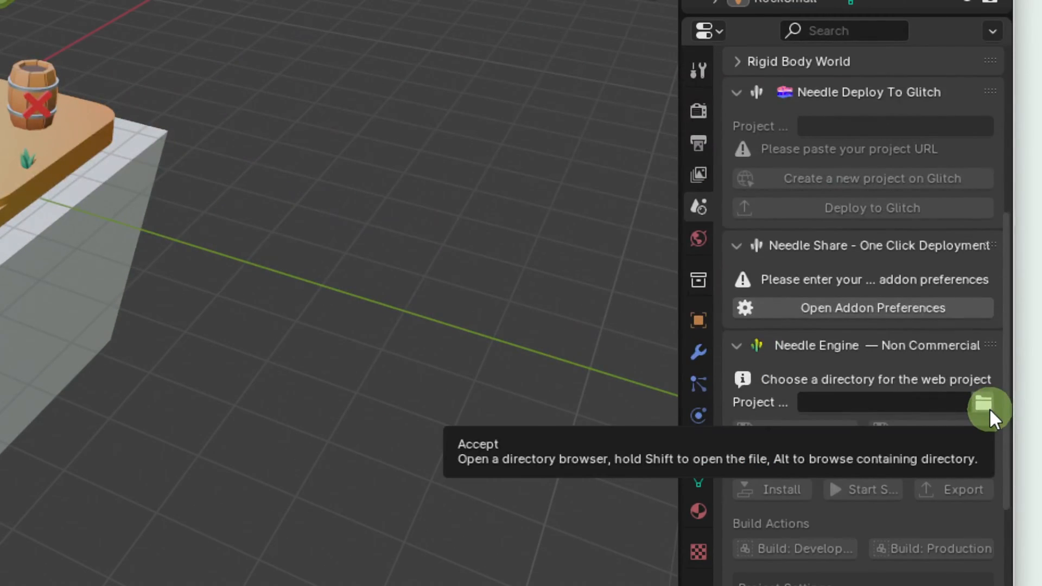
# Choose the GettingStarted_WebProject folder and generate the Needle web project.
pyautogui.click(989, 407)
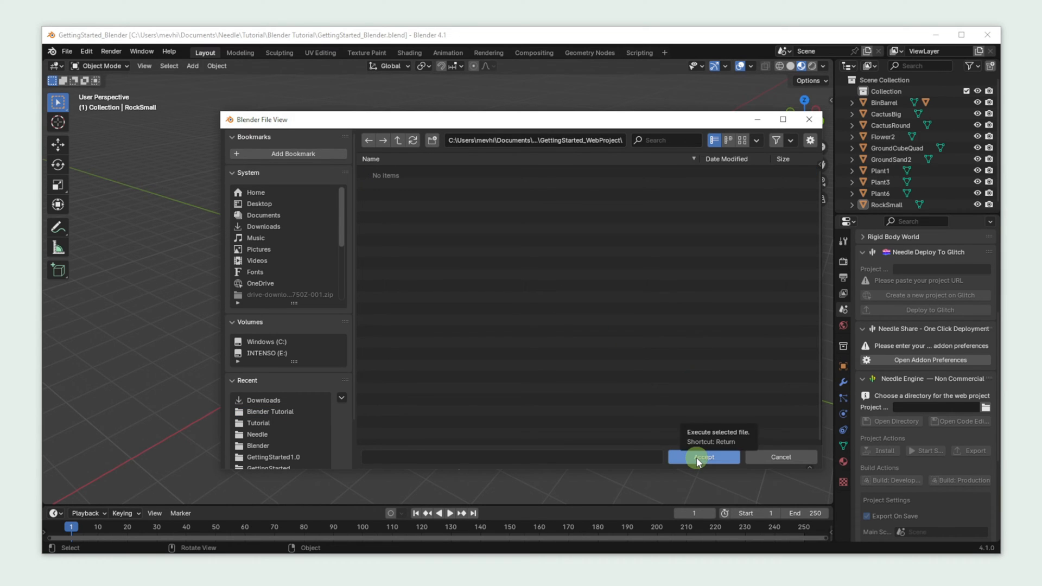
pyautogui.click(702, 457)
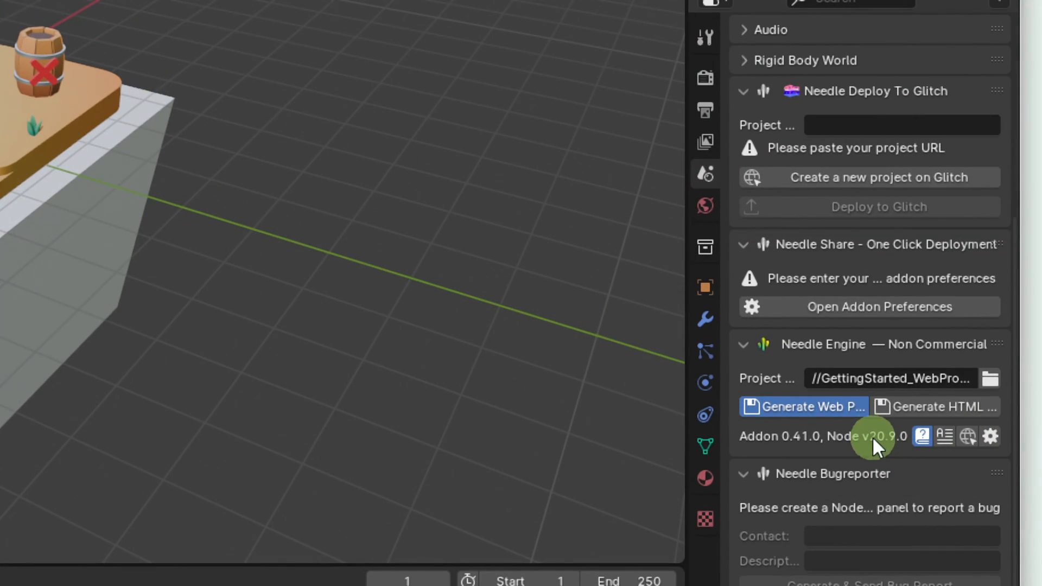
pyautogui.click(802, 406)
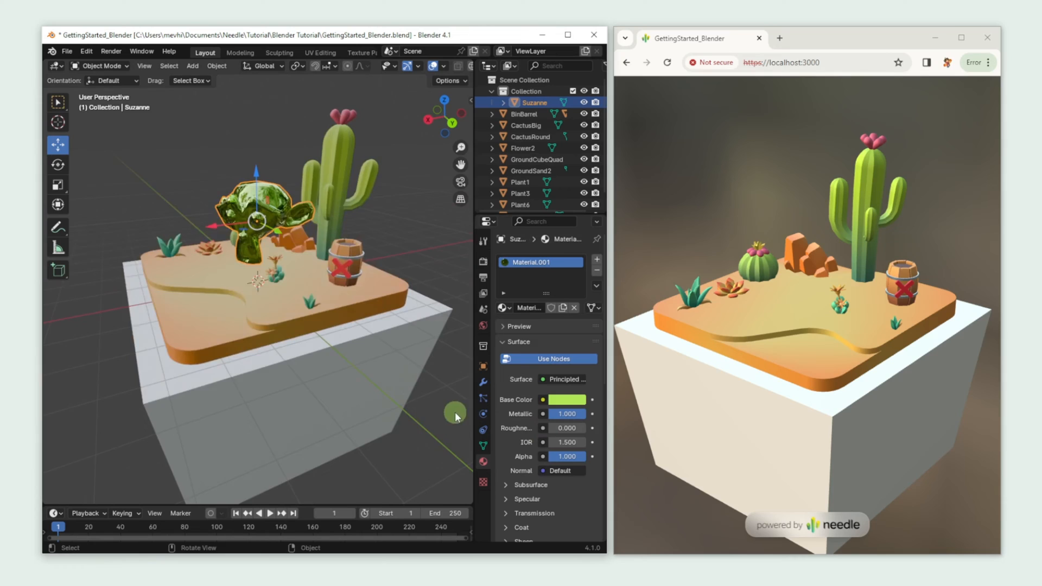
# Save the scene with the green monkey so the localhost preview reloads.
pyautogui.click(66, 51)
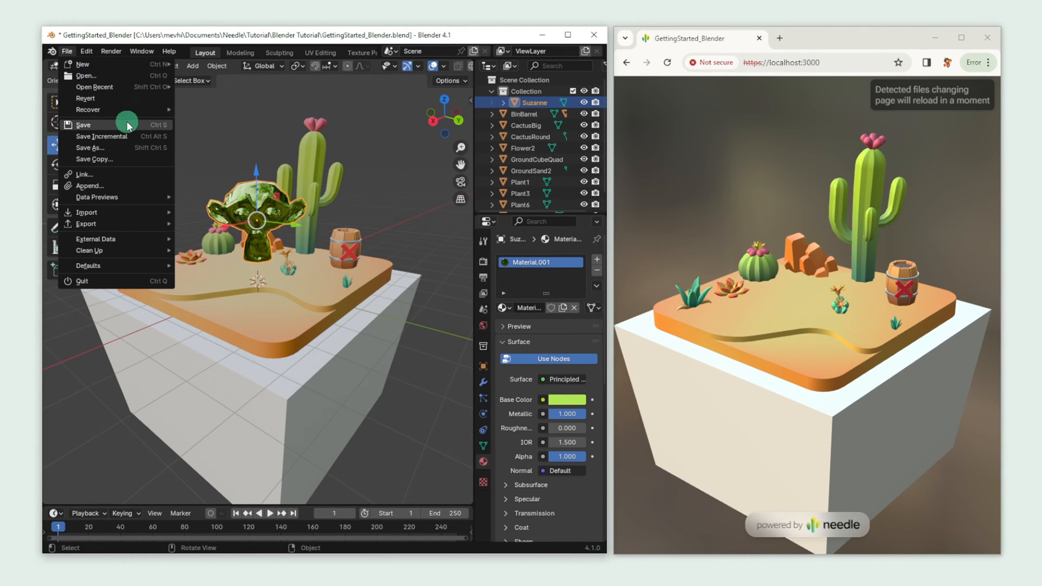
pyautogui.click(83, 125)
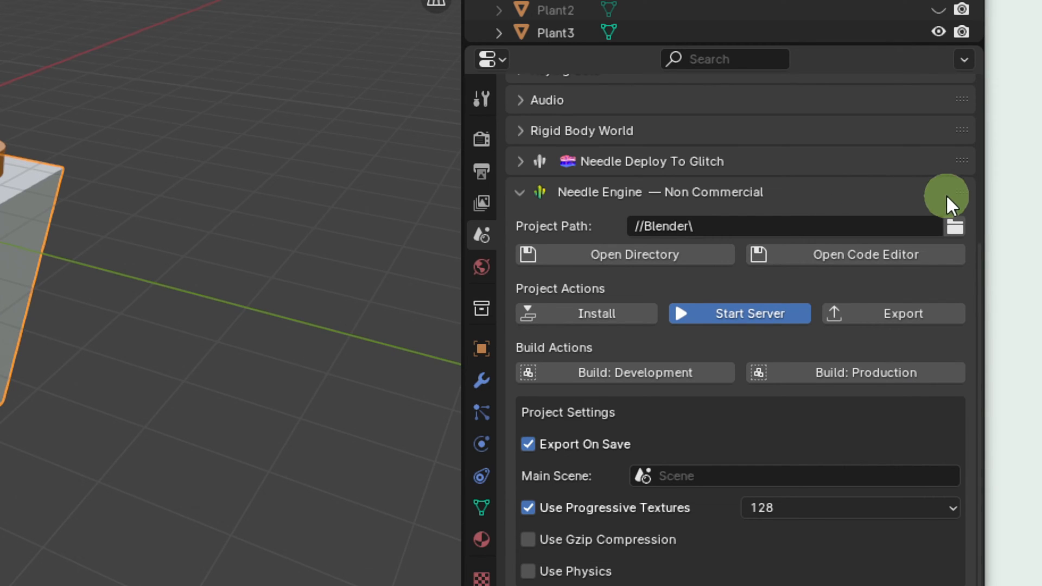
pyautogui.moveTo(956, 225)
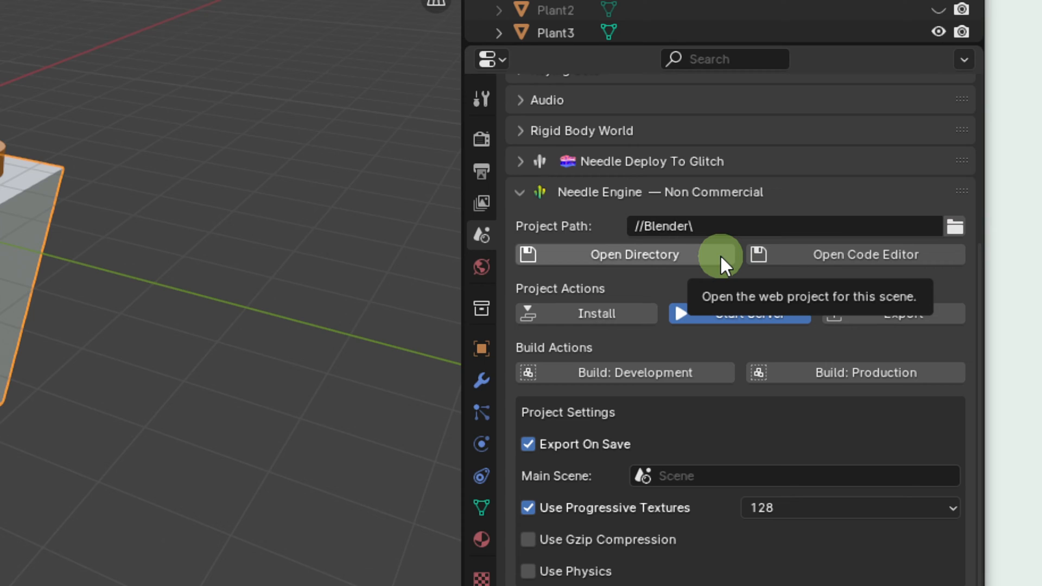
pyautogui.moveTo(944, 266)
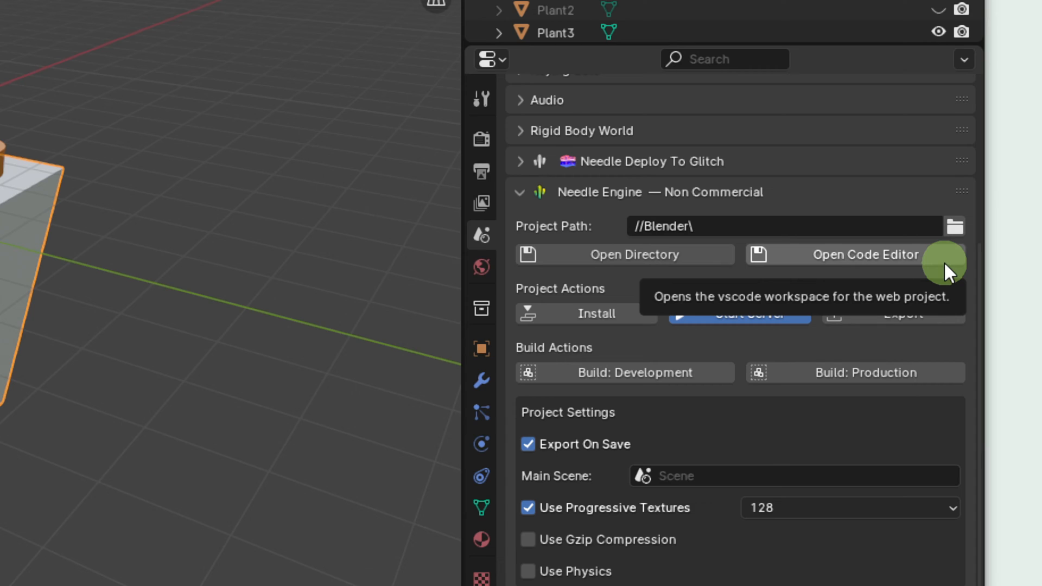
pyautogui.moveTo(654, 322)
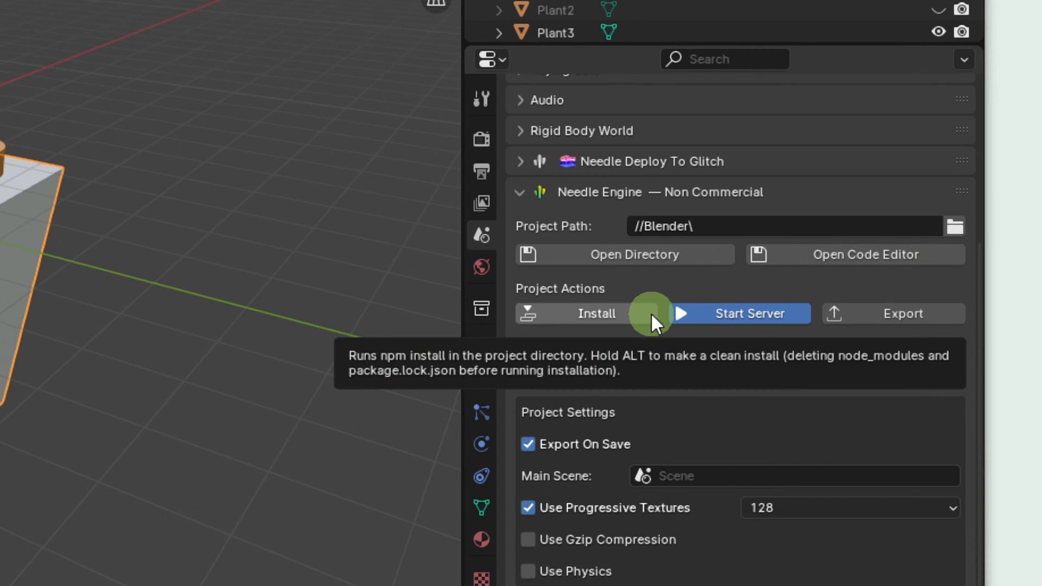
pyautogui.moveTo(767, 322)
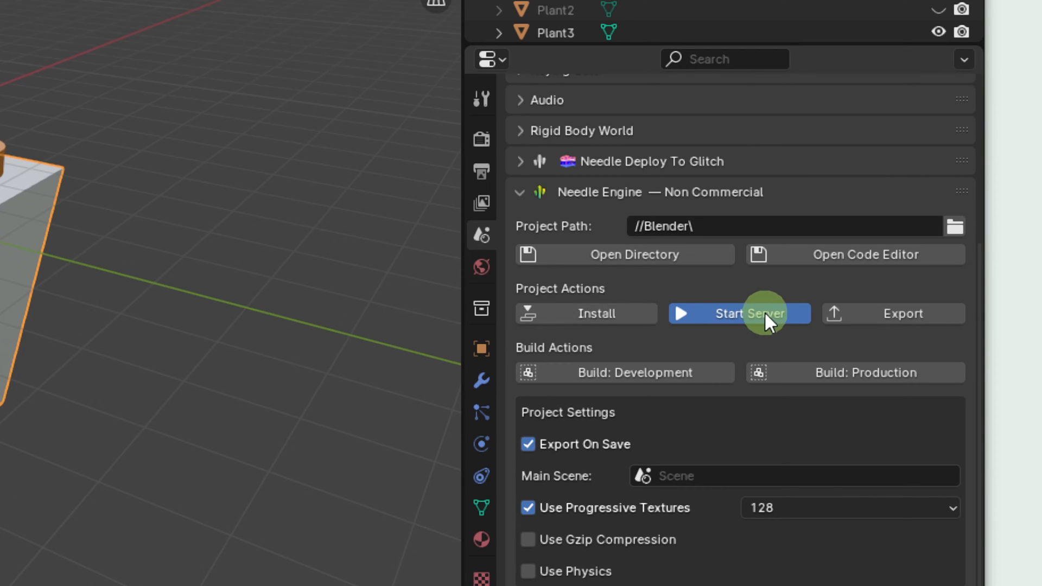
pyautogui.moveTo(796, 325)
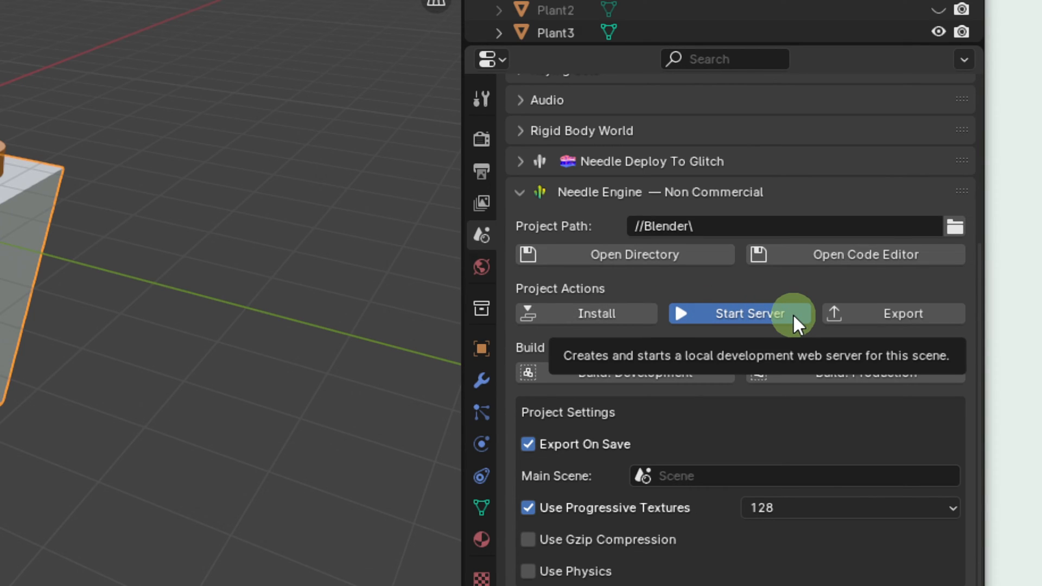
pyautogui.moveTo(880, 322)
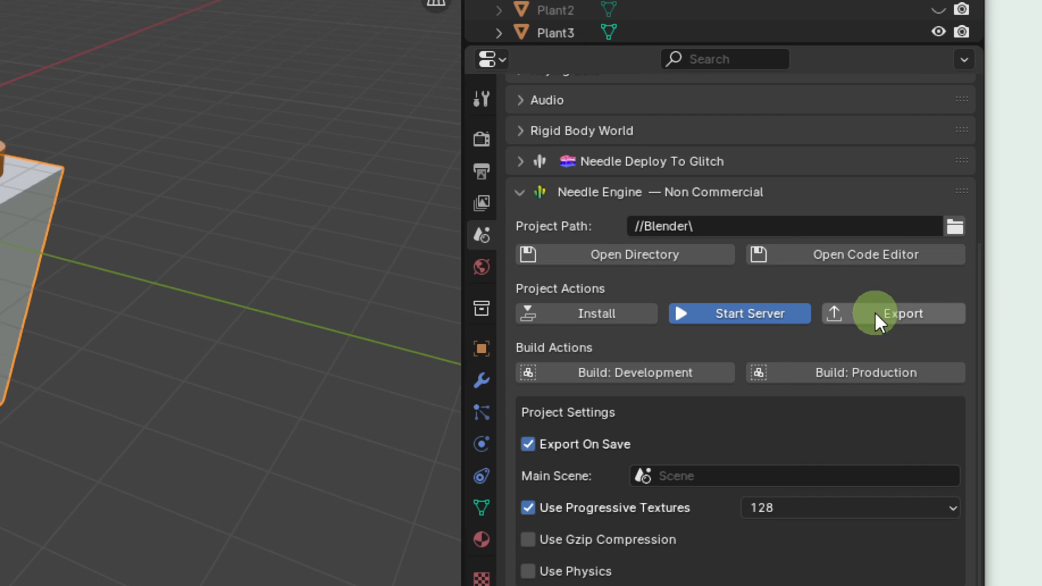
pyautogui.moveTo(943, 316)
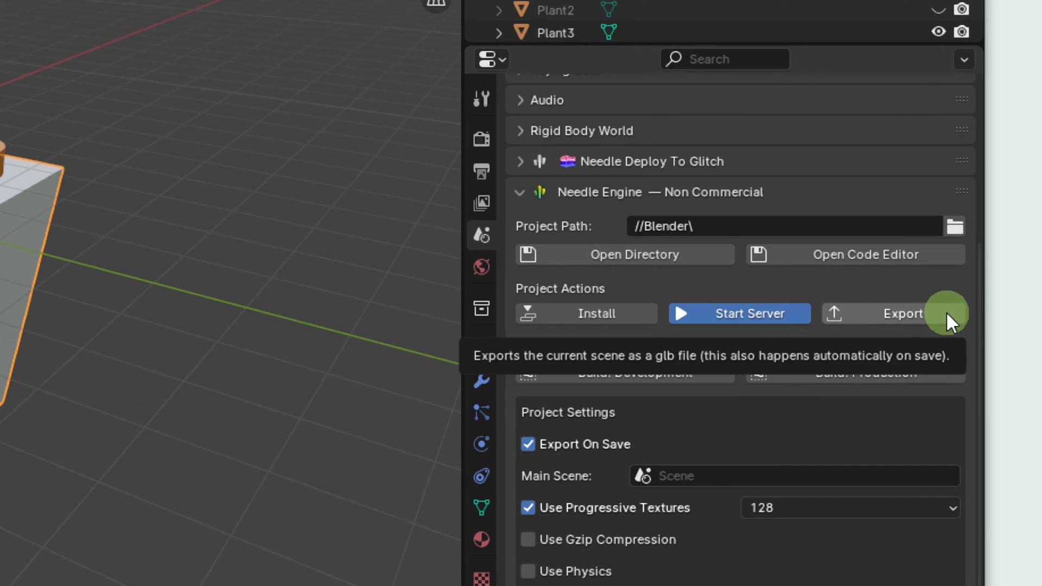
pyautogui.moveTo(767, 384)
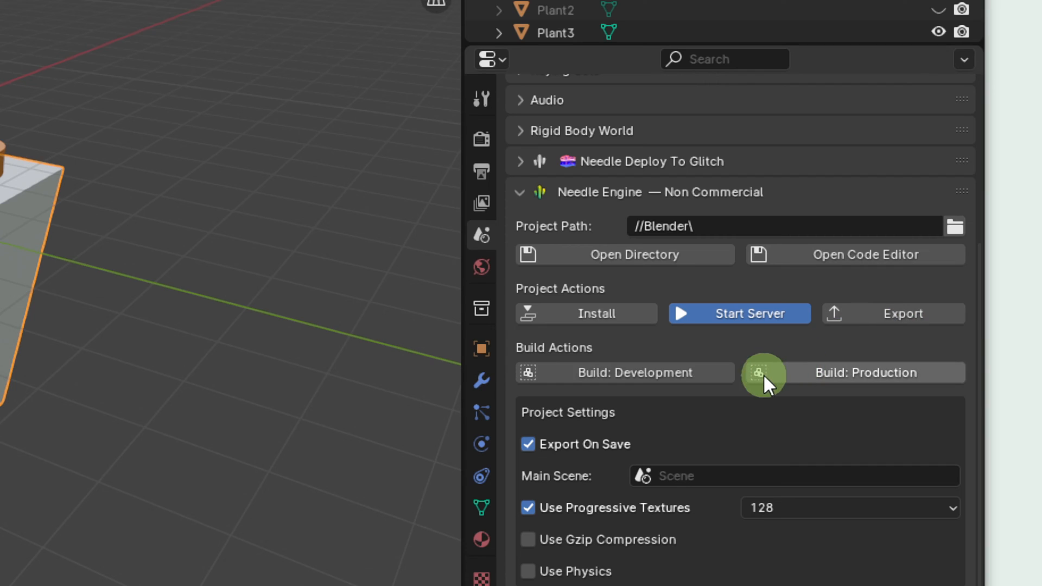
pyautogui.moveTo(724, 372)
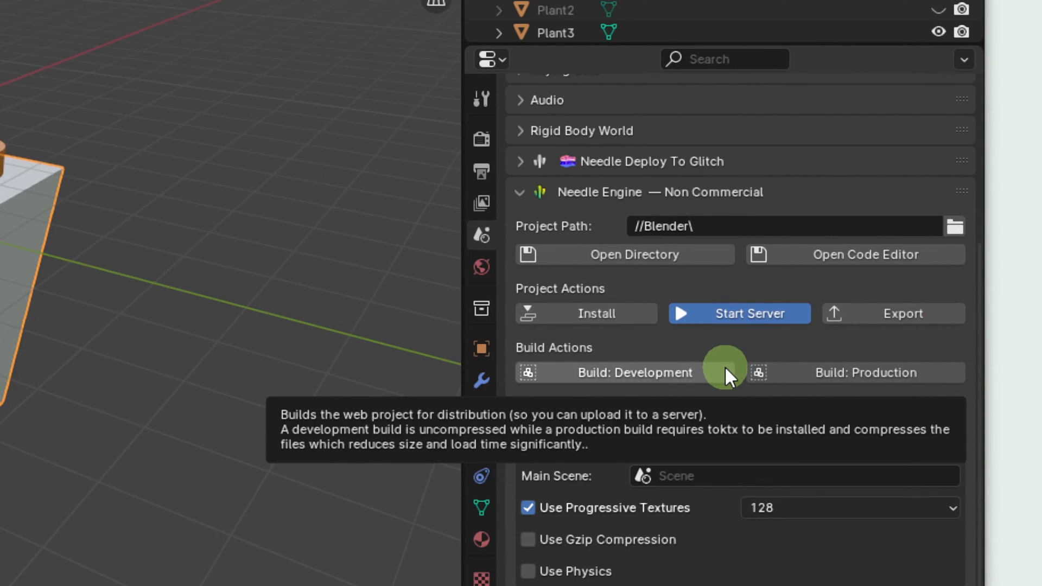
pyautogui.moveTo(960, 375)
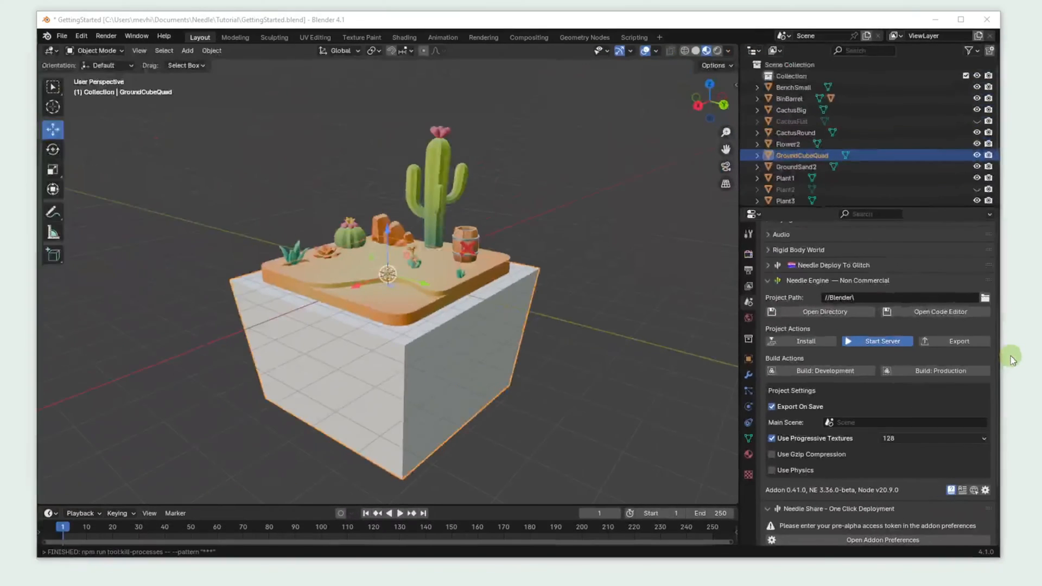
# Expand the Needle Deploy To Glitch panel and create a new Glitch project.
pyautogui.scroll(3)
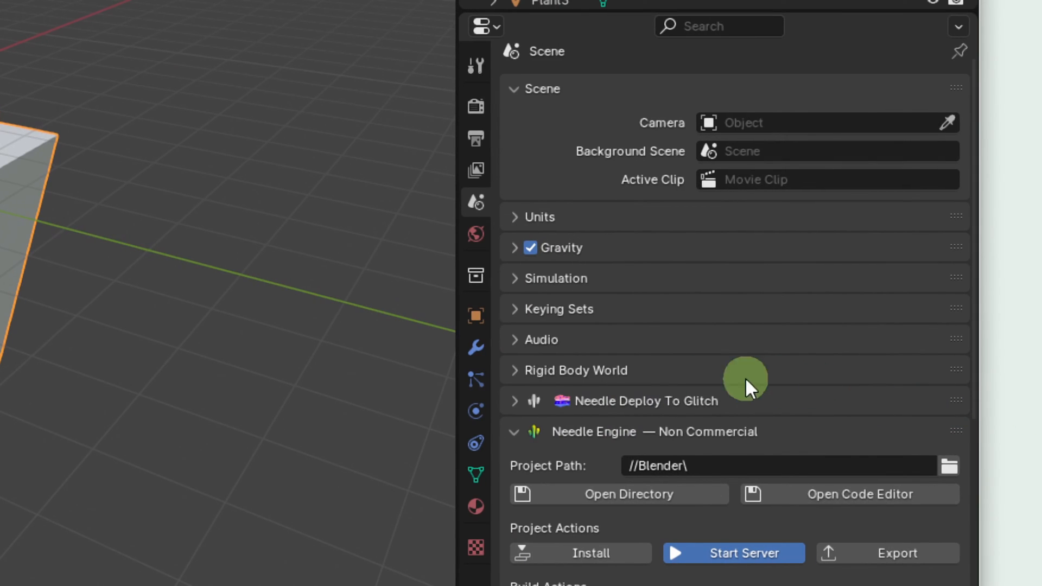
pyautogui.click(515, 400)
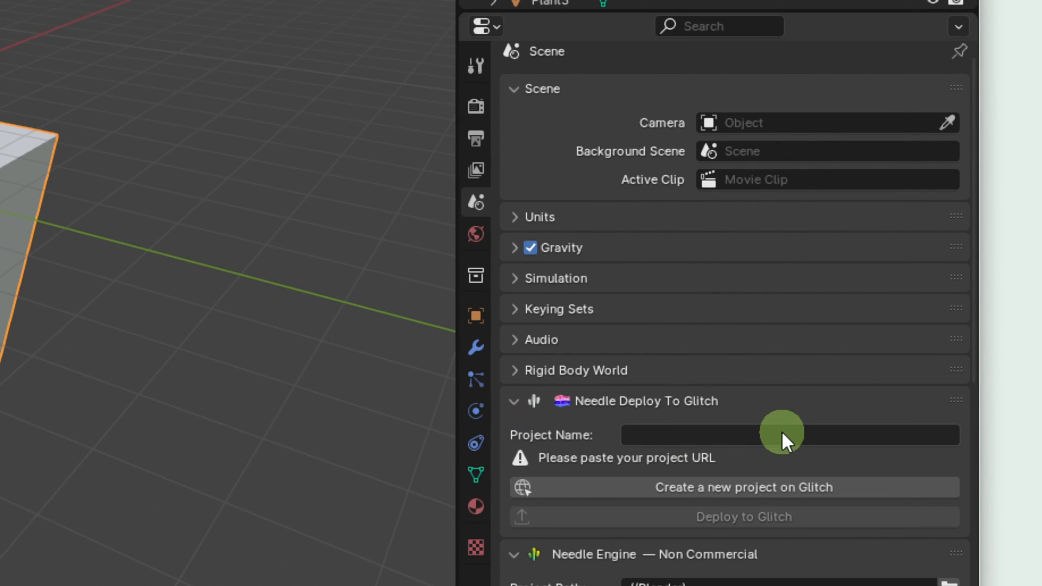
pyautogui.moveTo(857, 495)
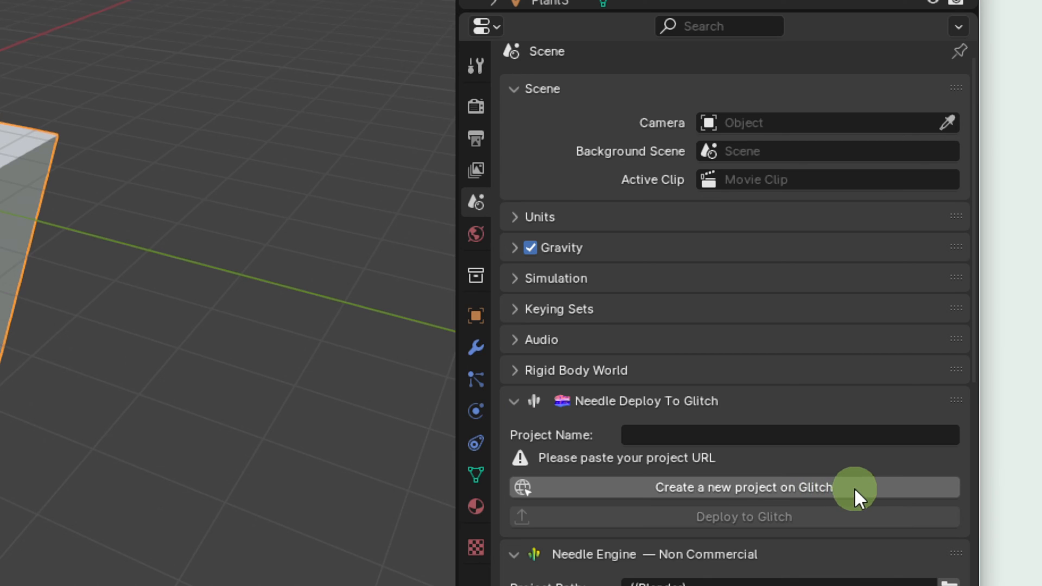
pyautogui.click(742, 487)
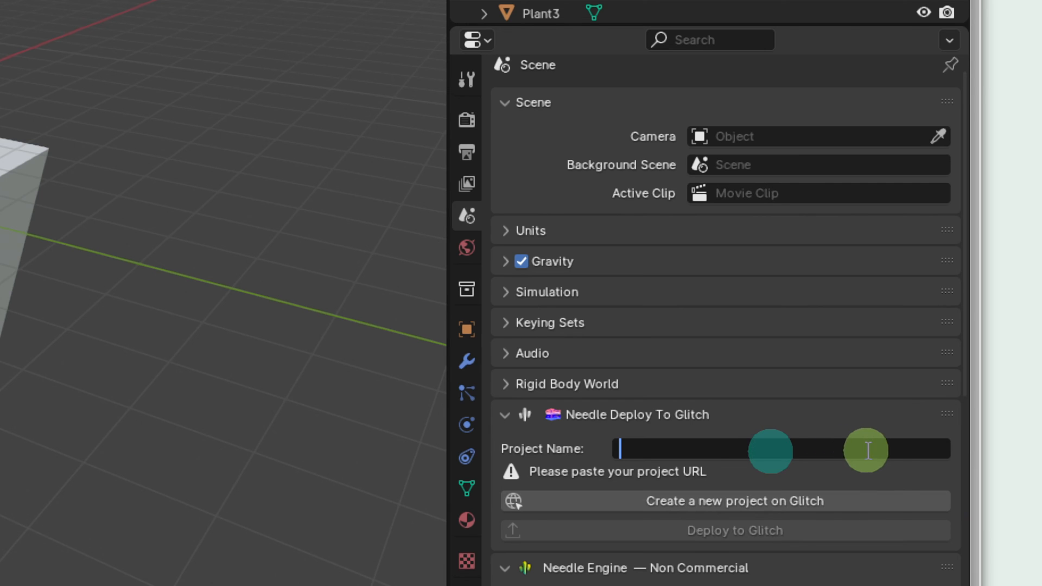
# Enter 'concise-iodized-polyester' as the Glitch project name.
pyautogui.write('concise-iodized-polyester')
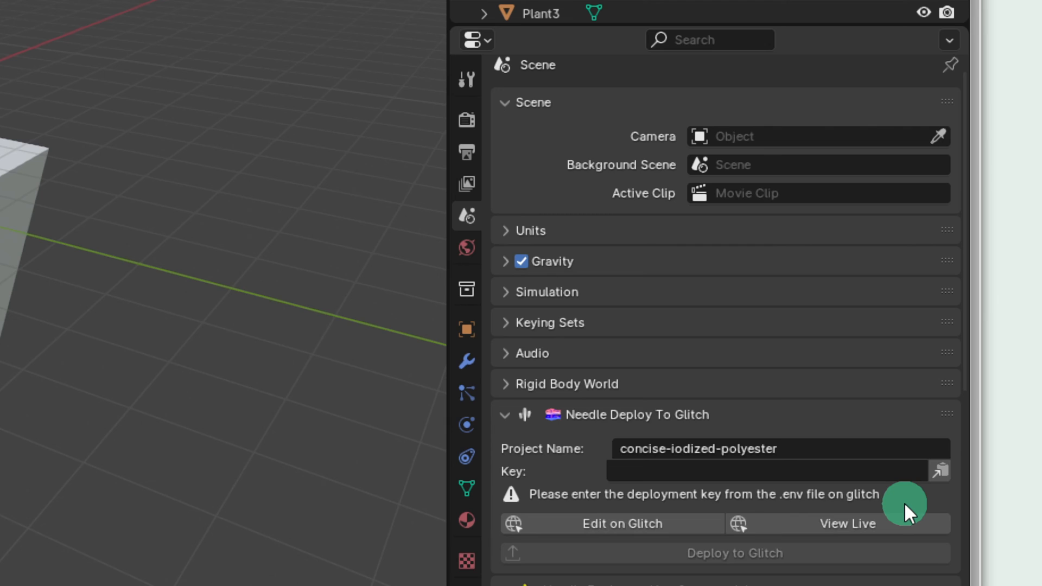
pyautogui.moveTo(920, 510)
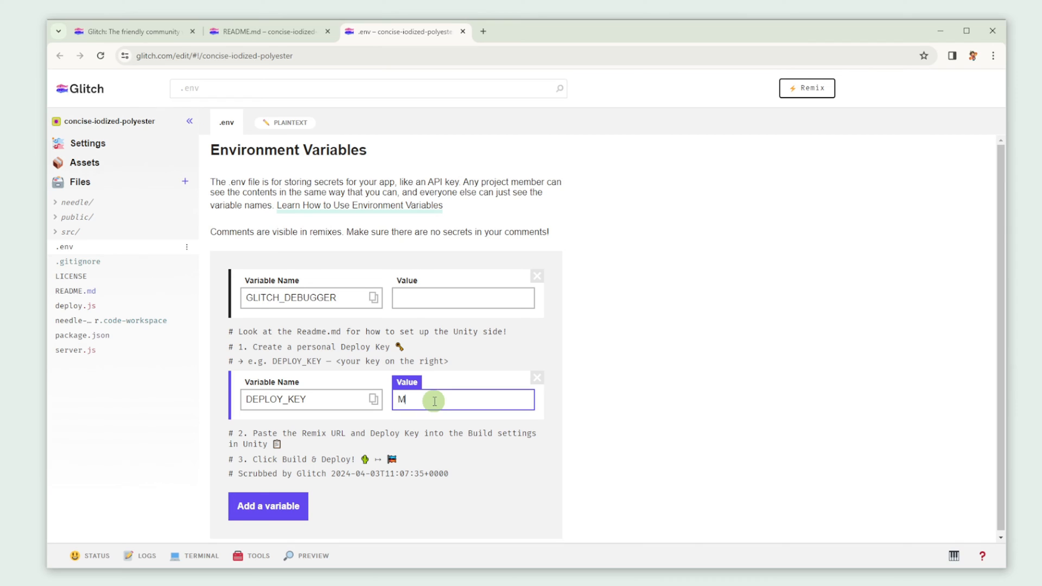
pyautogui.write('ySecretKey')
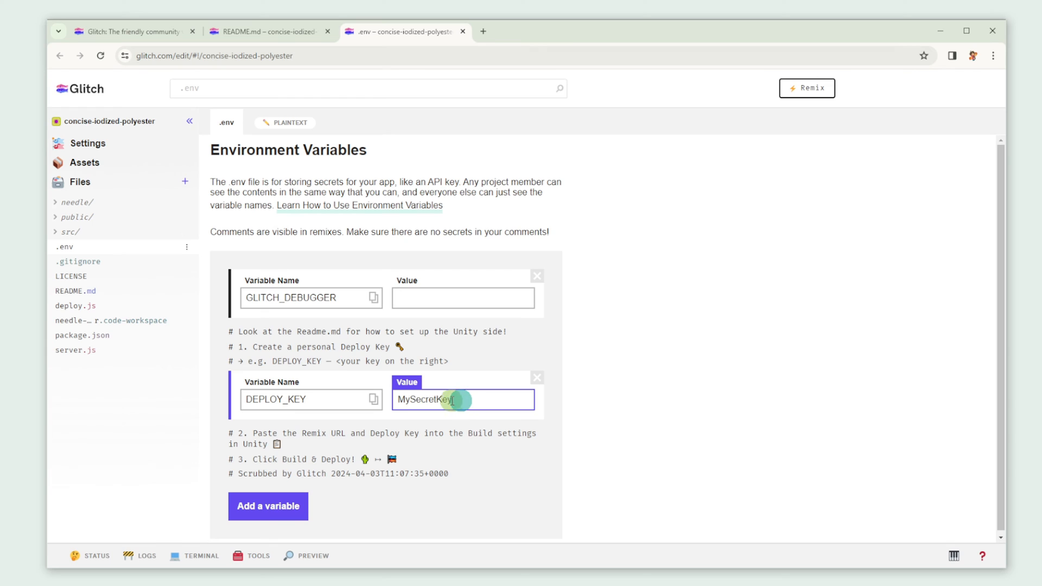
pyautogui.rightClick(432, 399)
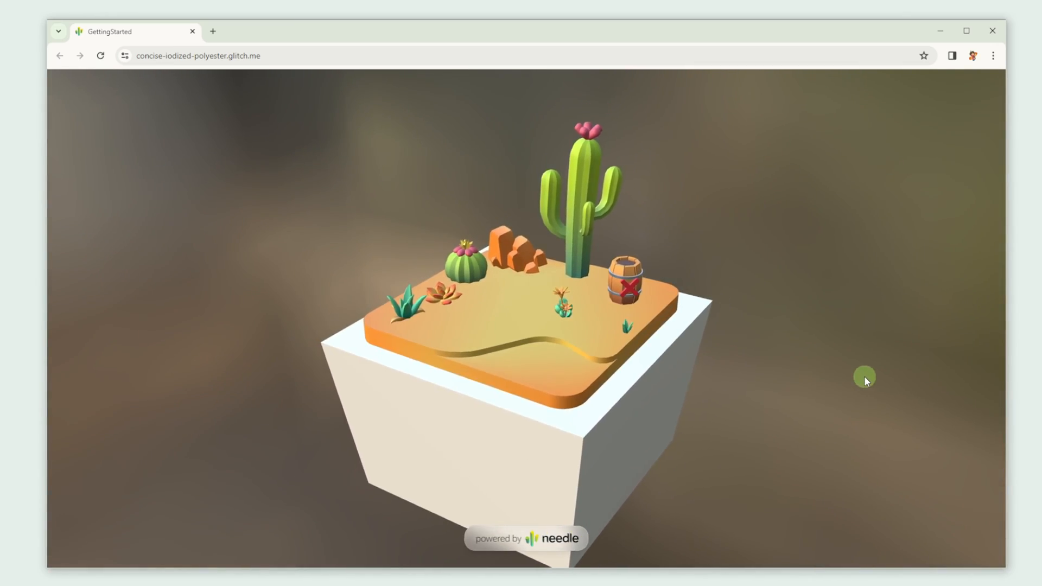
# View the live desert cactus scene at concise-iodized-polyester.glitch.me.
pyautogui.click(527, 538)
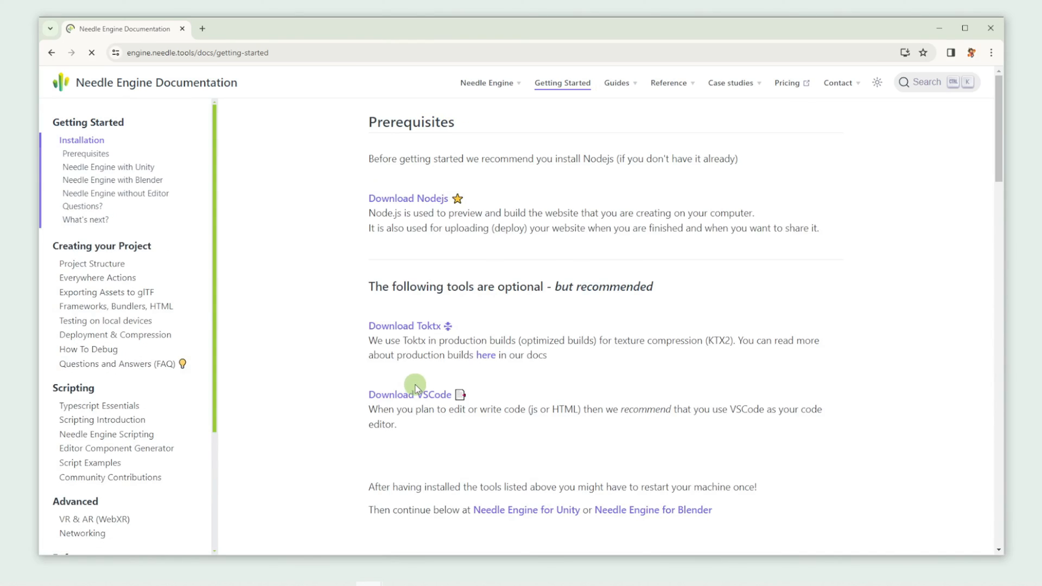
pyautogui.moveTo(928, 456)
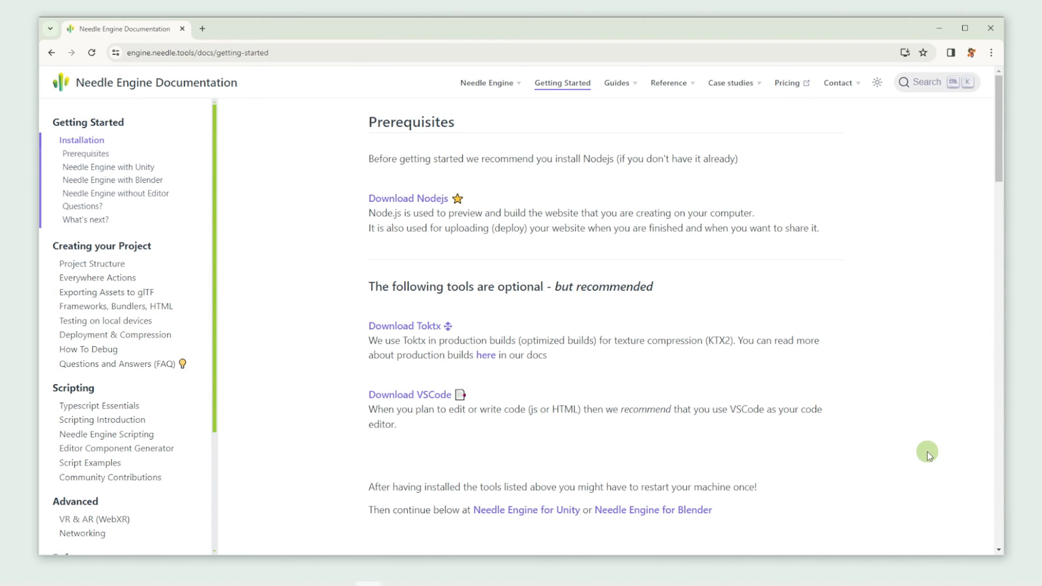